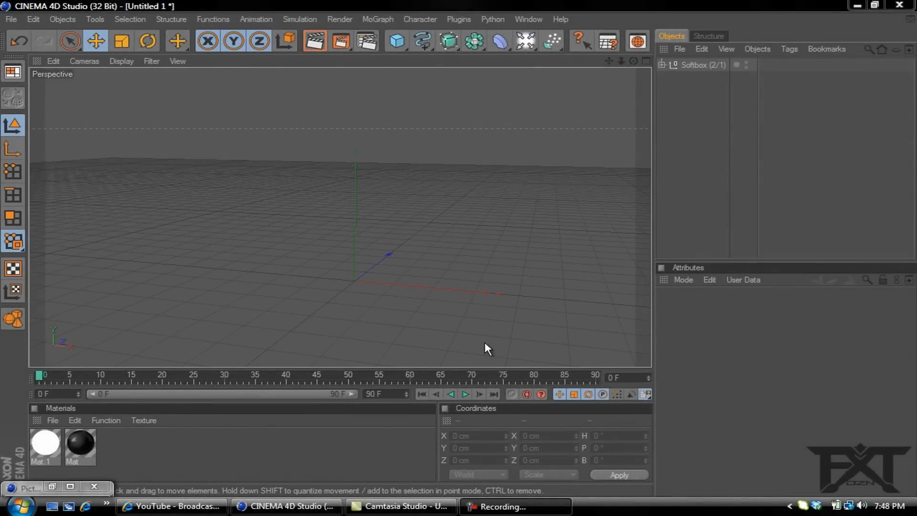
mouse_move(480, 344)
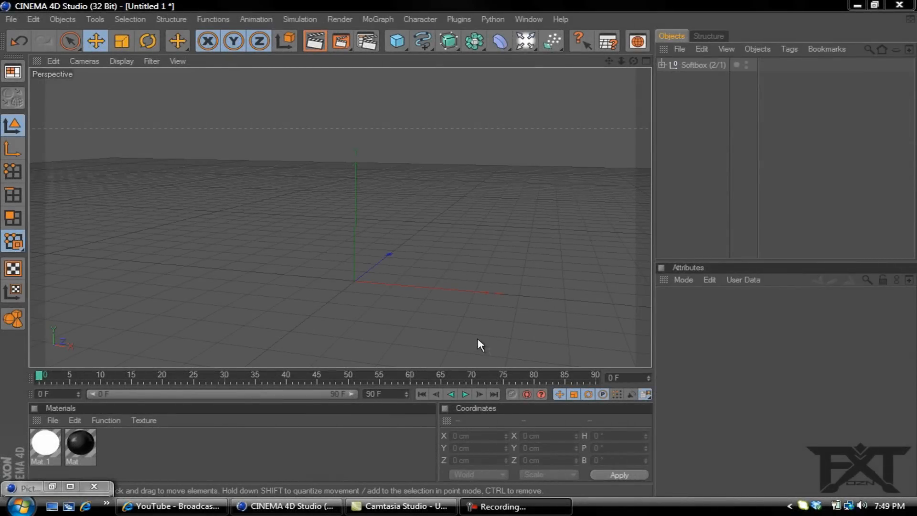
mouse_move(479, 260)
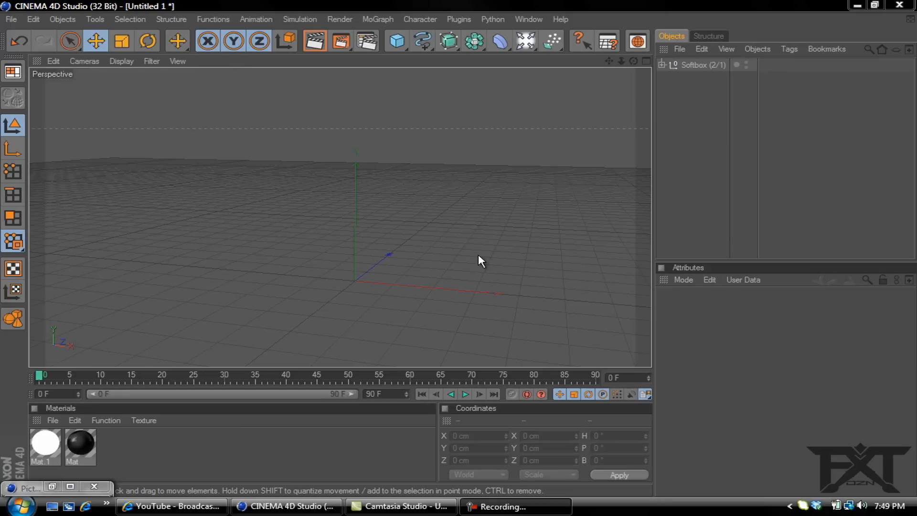
mouse_move(271, 262)
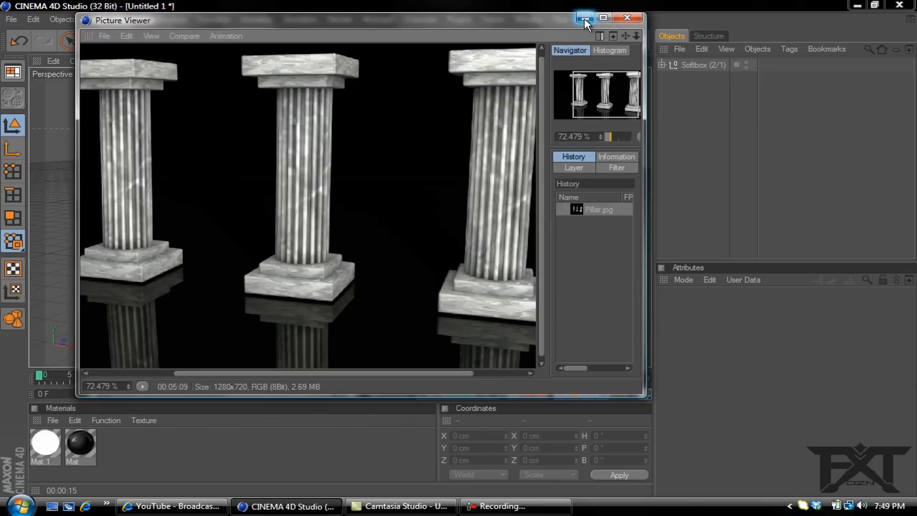
Step: Close the picture viewer and add a 200×45×200 cm cube with 4 cm fillet
left_click(584, 17)
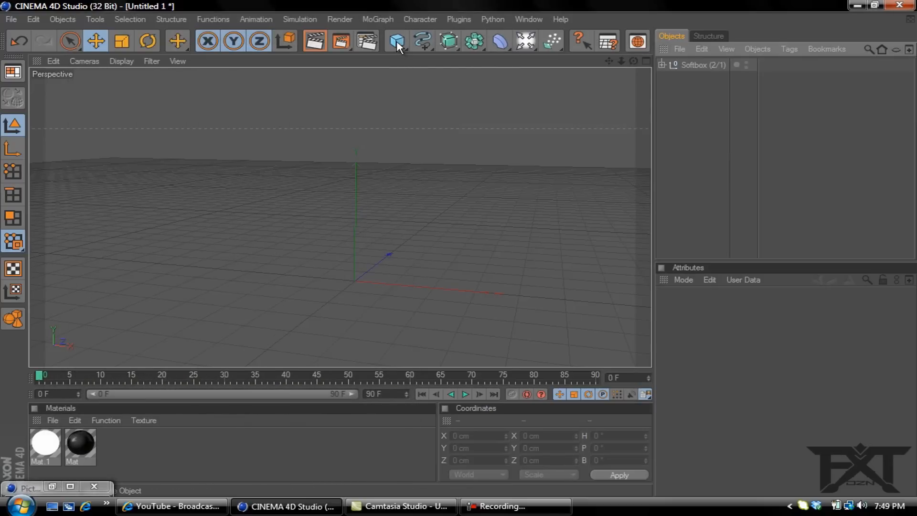
left_click(396, 41)
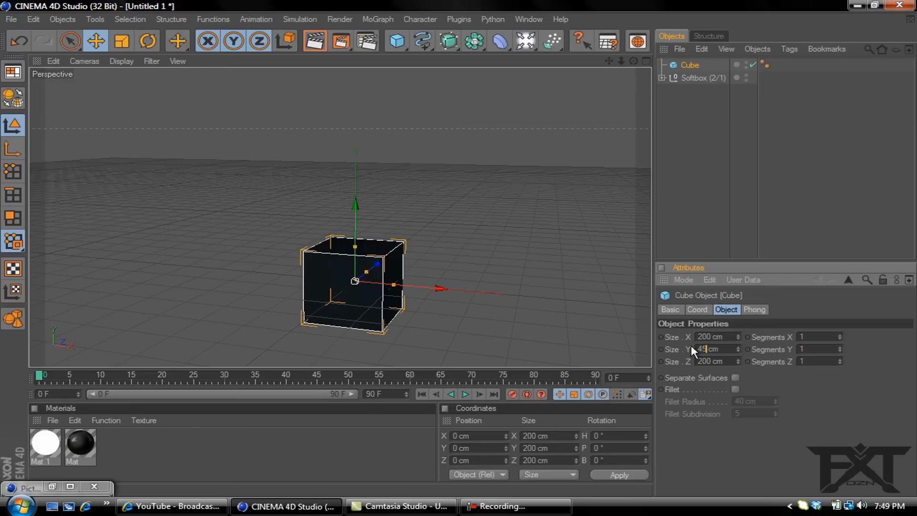
left_click(737, 390)
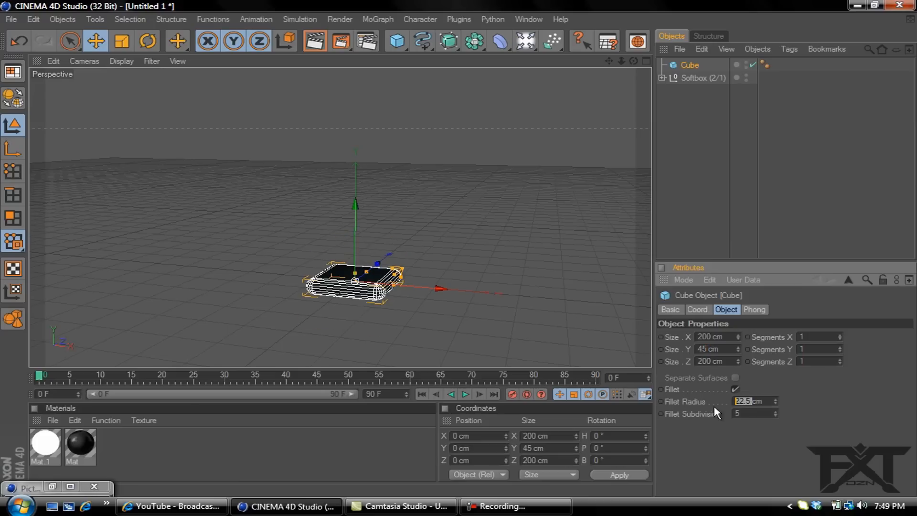
type("4 cm")
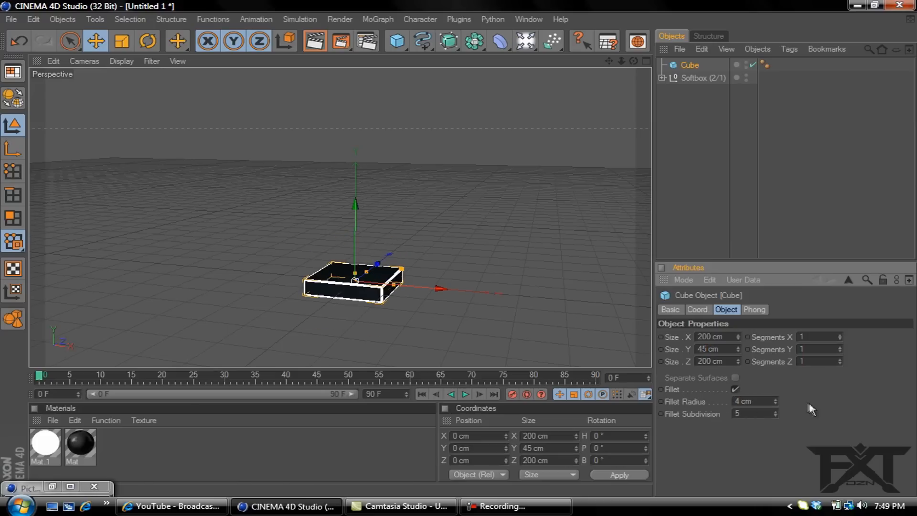
left_click(396, 41)
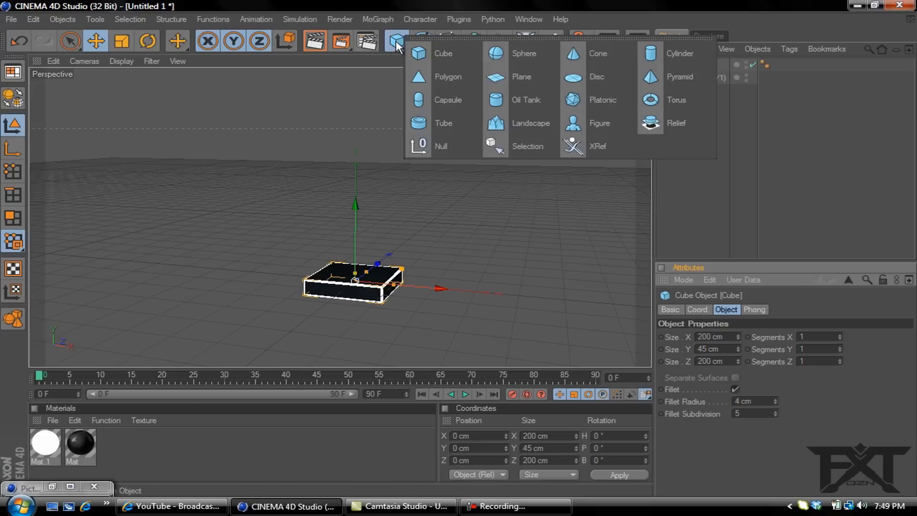
Step: Add a second cube sized 150×45×150 cm, filleted and raised above the base slab
left_click(443, 53)
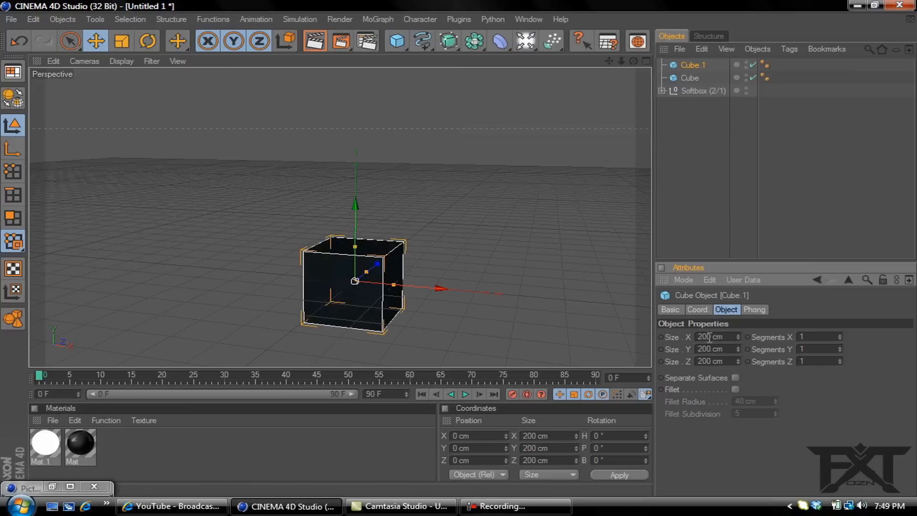
left_click(711, 337)
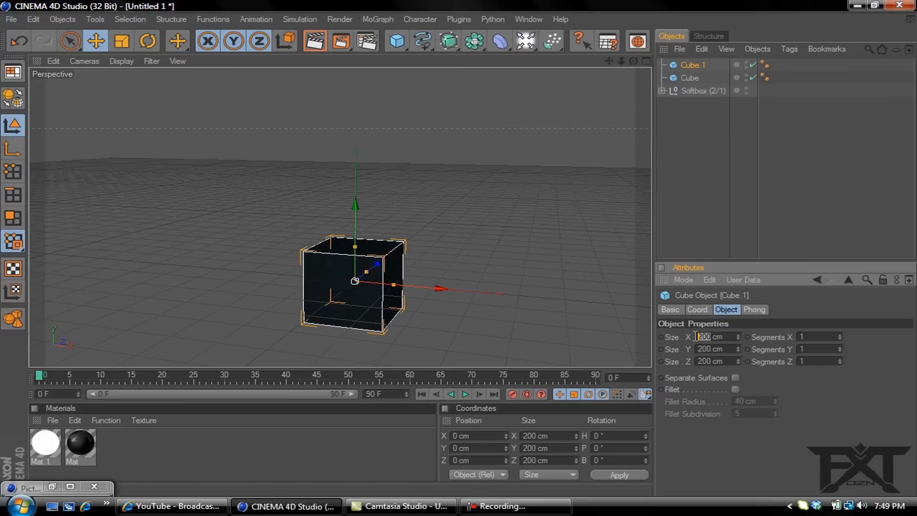
type("150")
left_click(718, 349)
type("45")
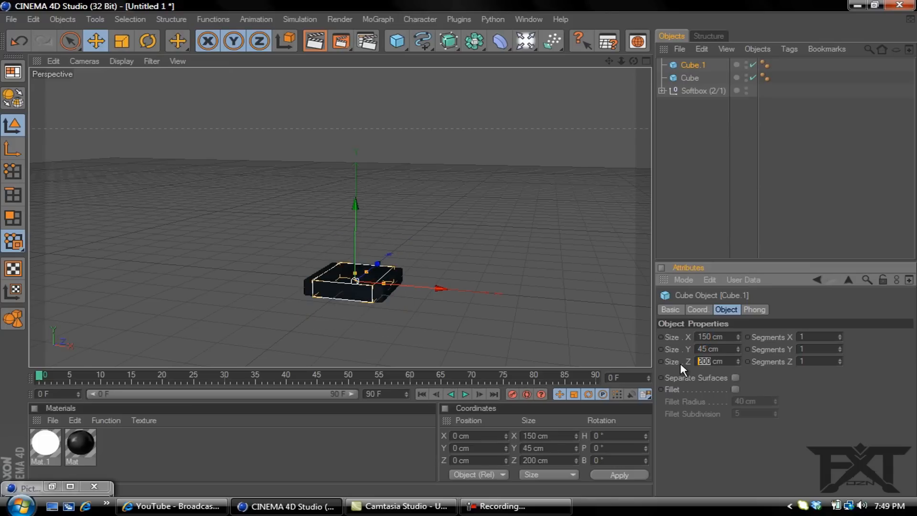
type("15")
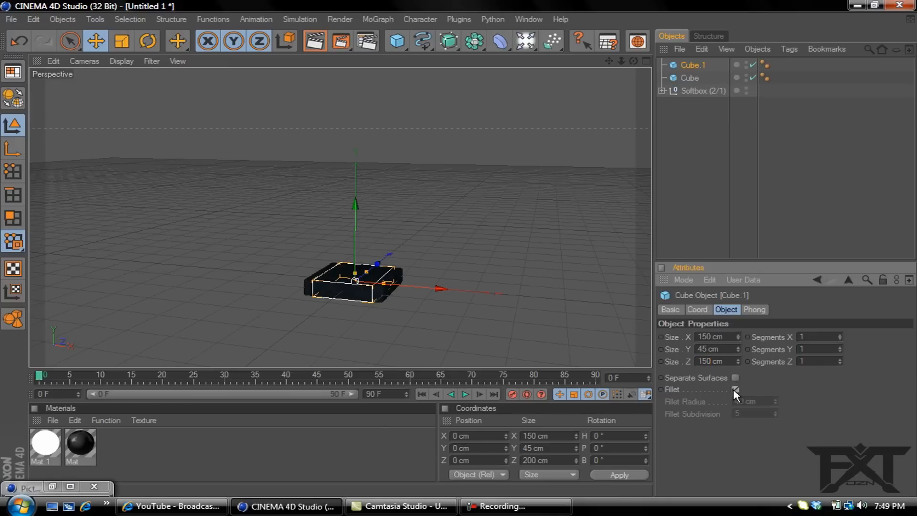
left_click(736, 390)
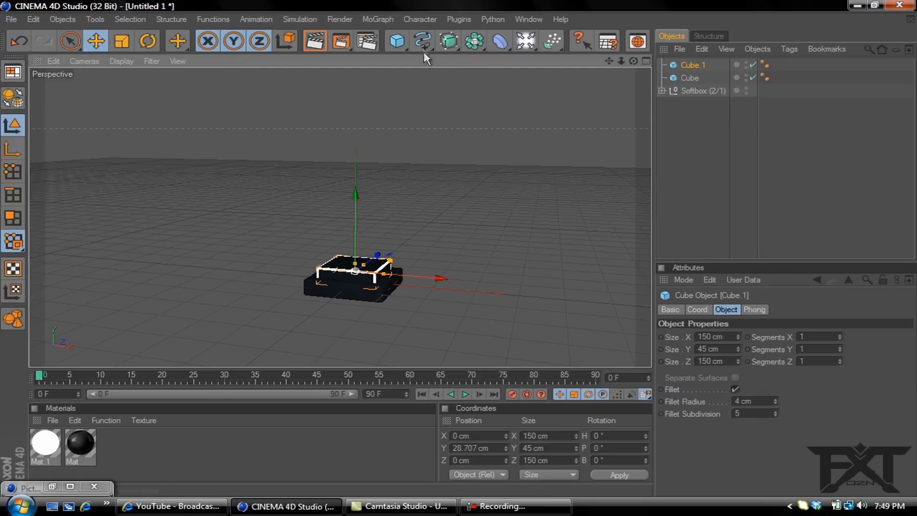
Step: Add a Cogwheel spline on the XZ plane with 57, 58 and 60 cm radii
left_click(422, 41)
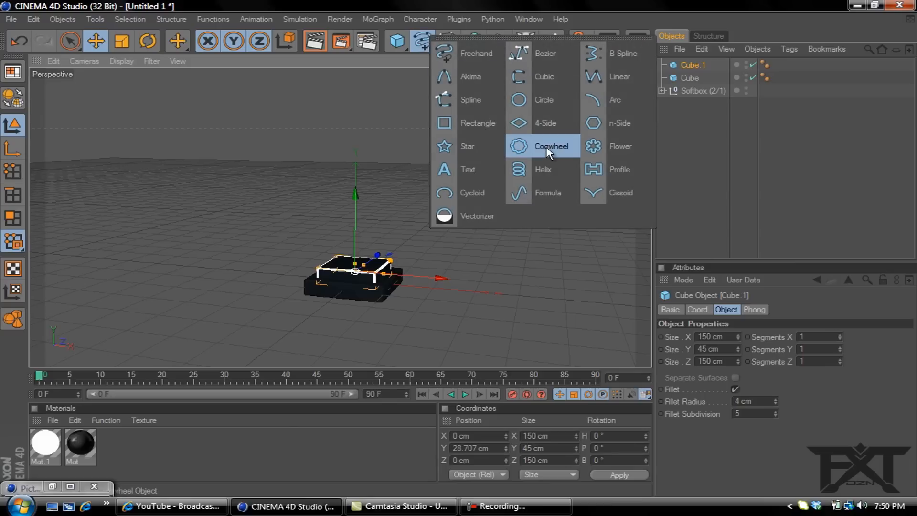
left_click(550, 145)
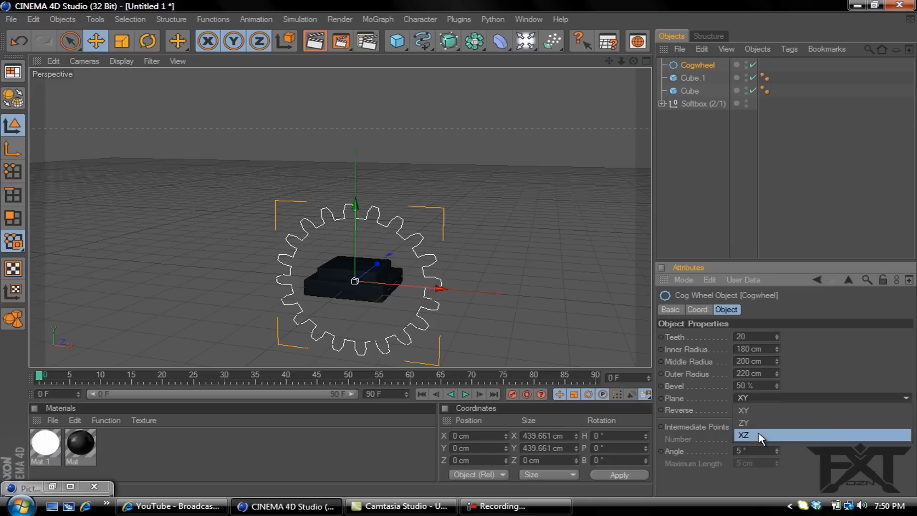
left_click(743, 436)
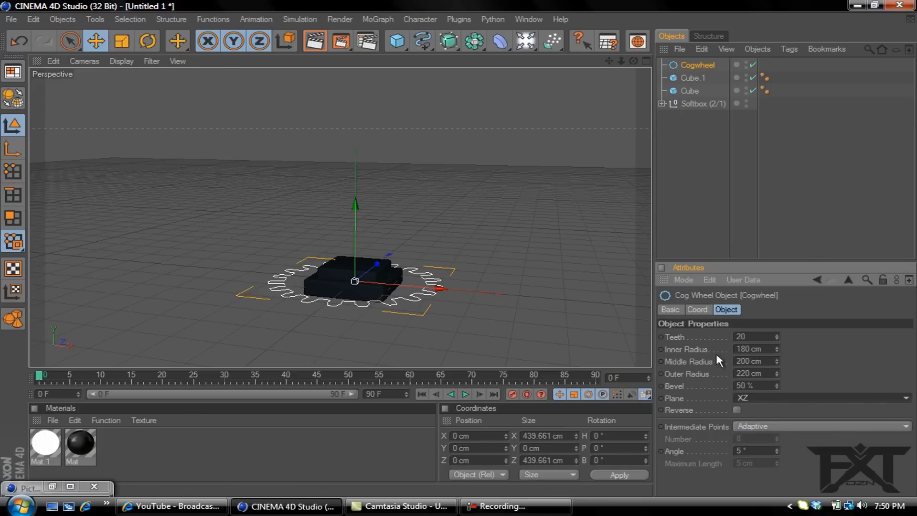
left_click(751, 349)
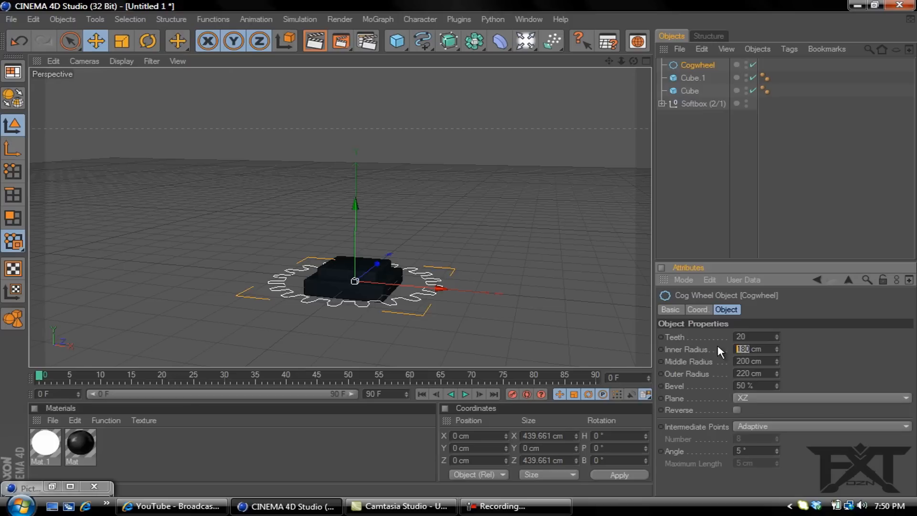
type("57")
left_click(757, 374)
type("60")
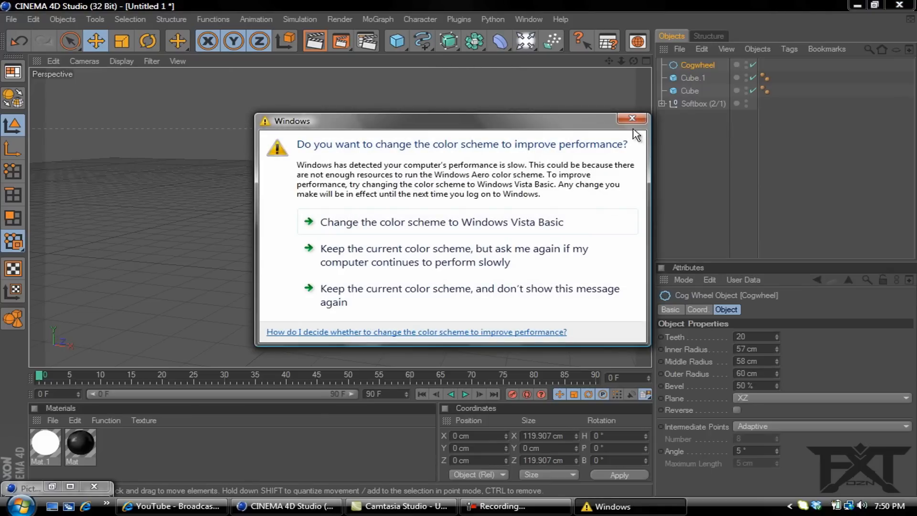
Step: Extrude the cogwheel 500 cm along Y into the shaft and select the base blocks
left_click(632, 119)
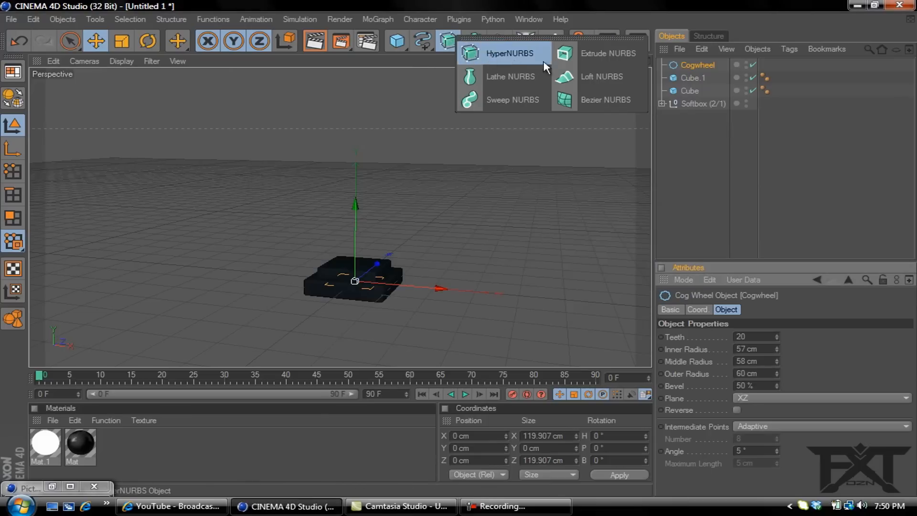
left_click(608, 53)
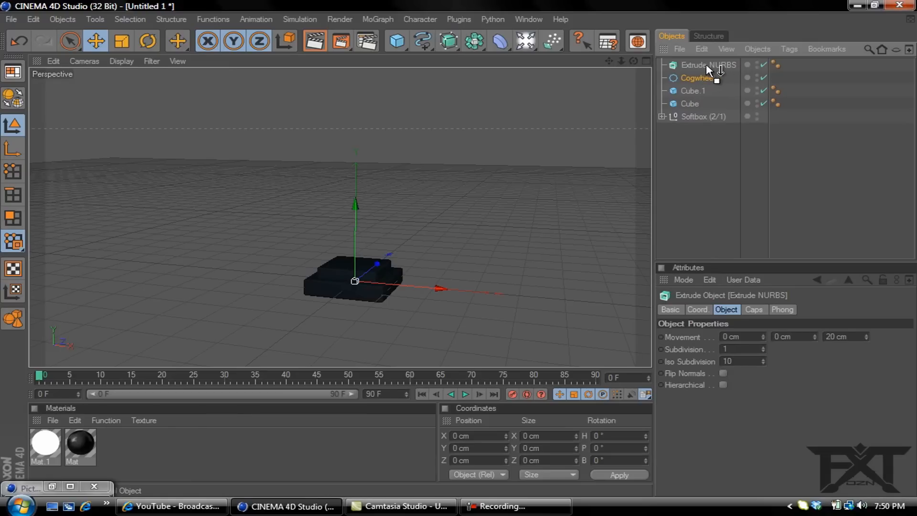
mouse_move(709, 73)
type("500")
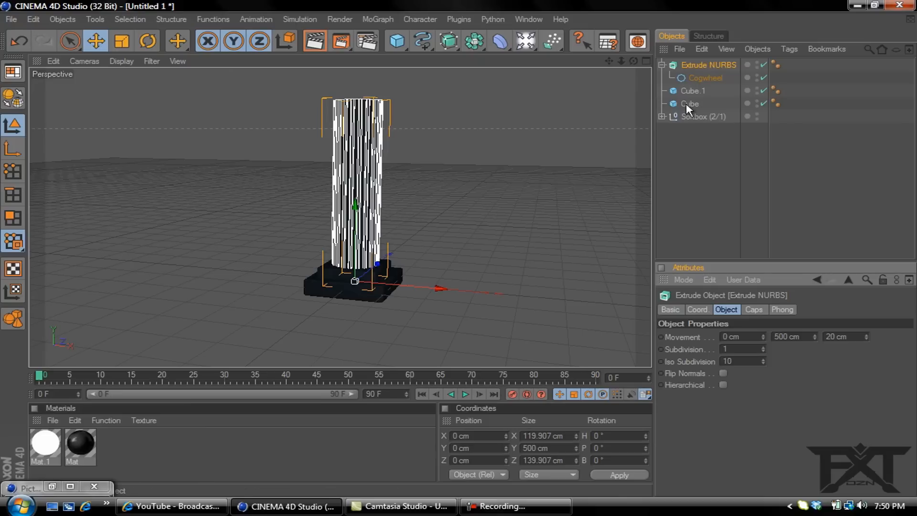
left_click(690, 104)
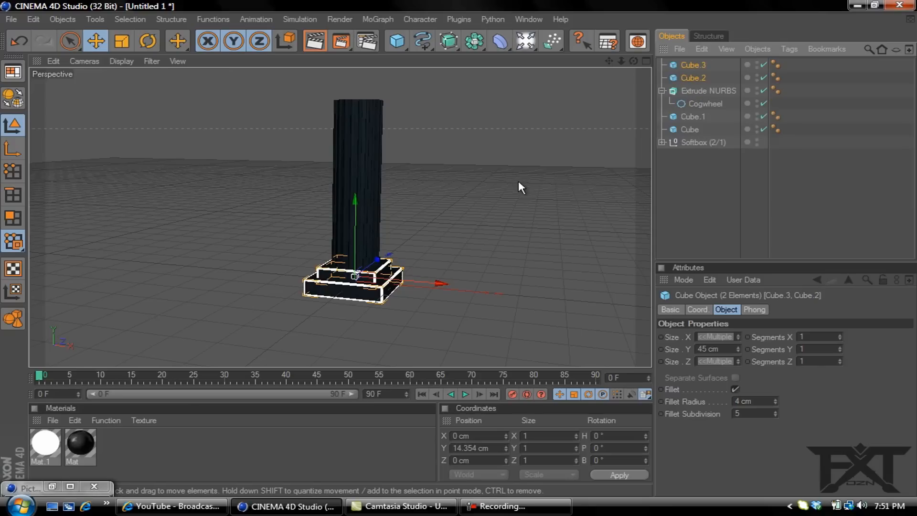
Step: Drag the duplicated, 180°-flipped base blocks up to Y 516 cm atop the column
left_click_drag(354, 275, 354, 148)
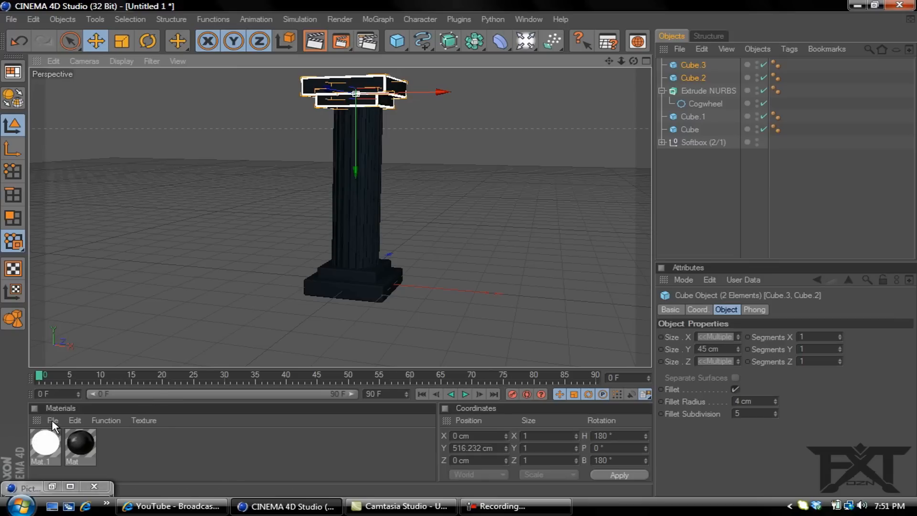
Step: Load the Prime Marble 002 preset and apply it to base, shaft and capital
left_click(52, 420)
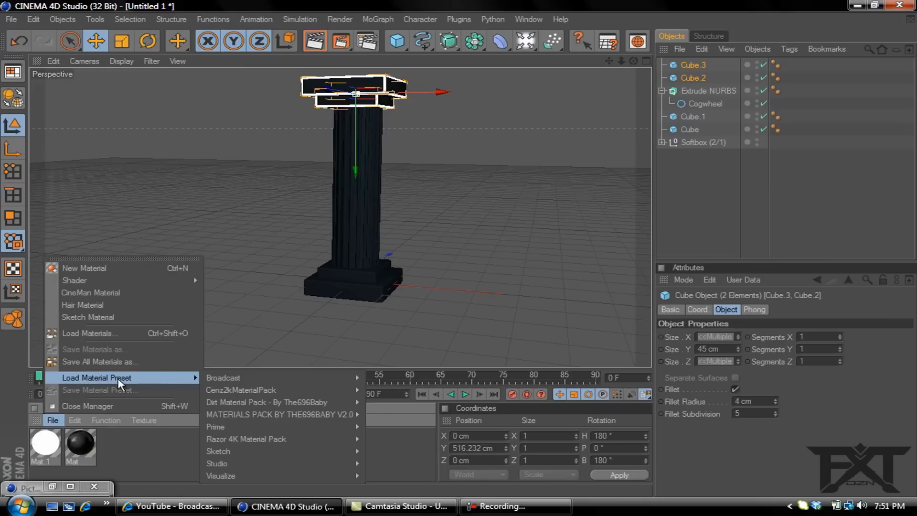
mouse_move(240, 390)
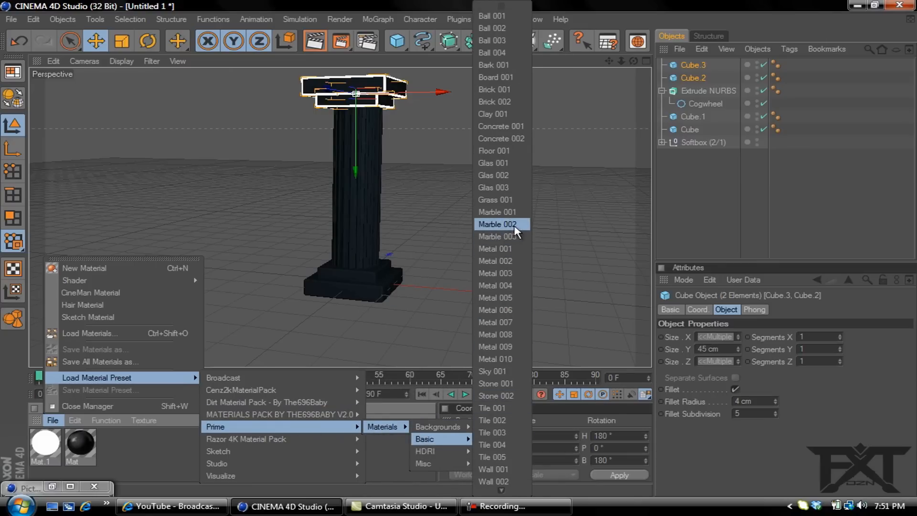
left_click(497, 224)
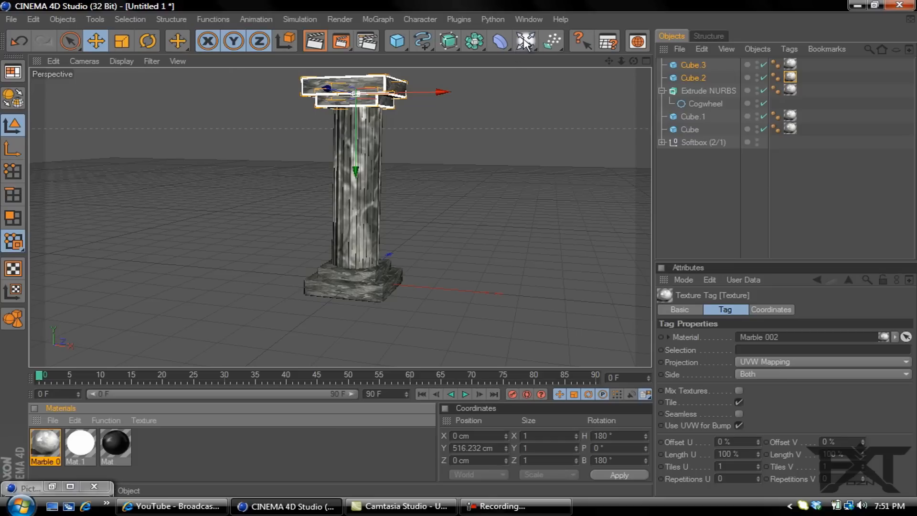
left_click(525, 41)
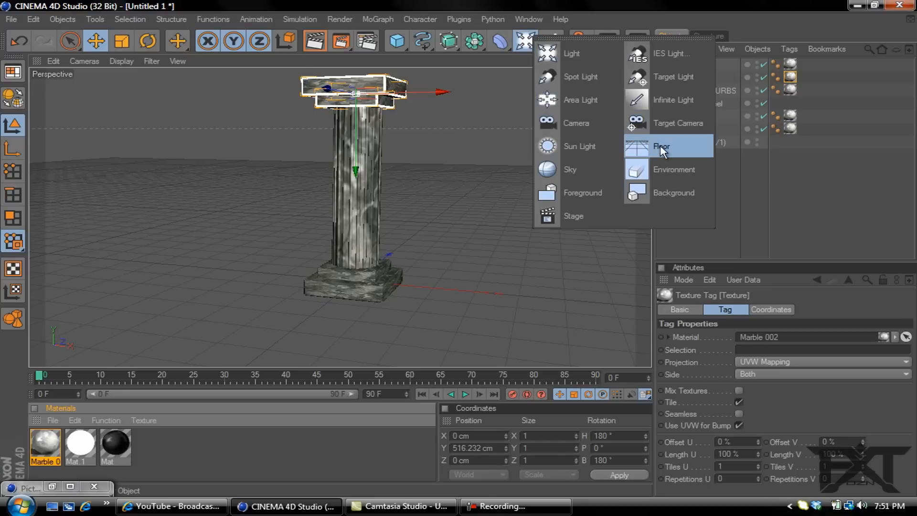
Step: Add a Floor object and open new material Mat.2 in the Material Editor
left_click(661, 146)
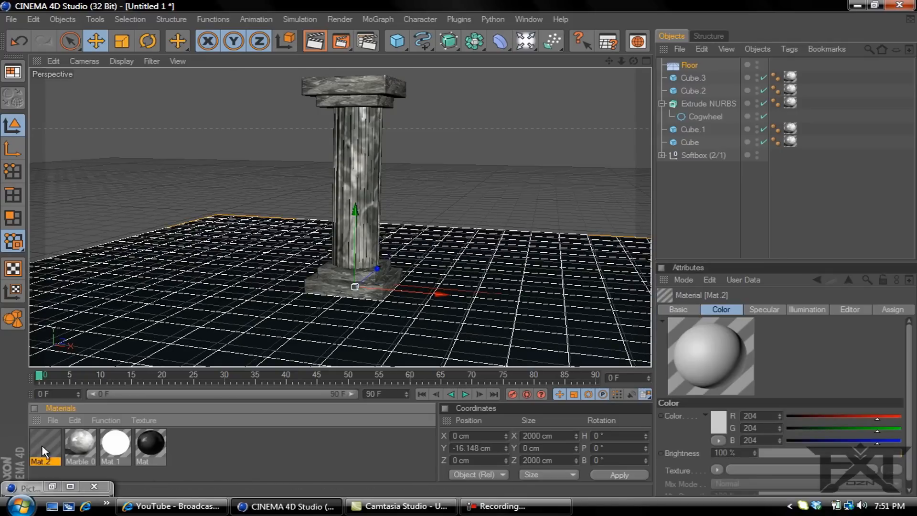
double_click(44, 445)
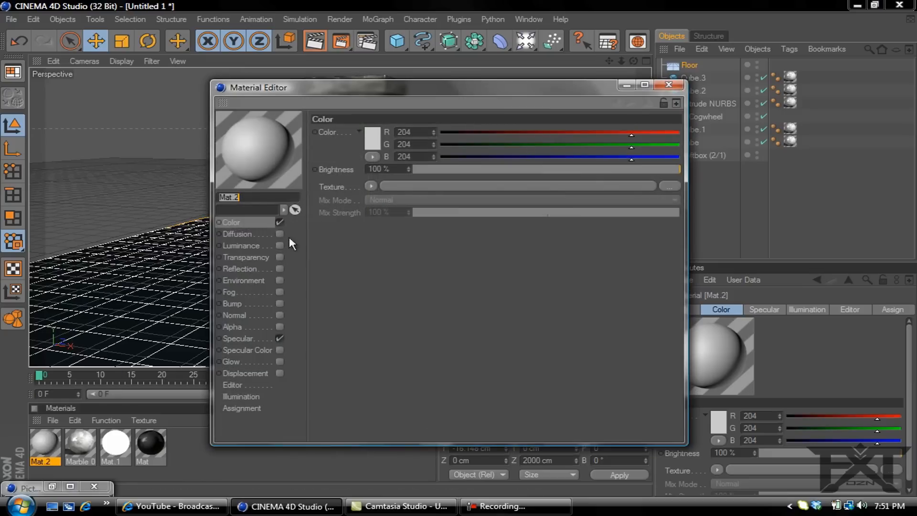
Step: Give Mat.2 25% reflection with a Fresnel texture at 25% mix, applied to the floor
left_click(371, 137)
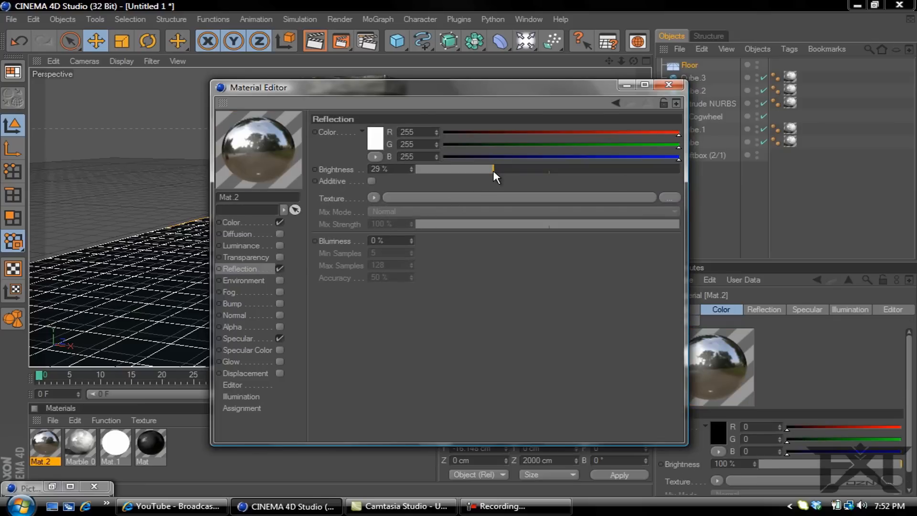
left_click_drag(493, 169, 482, 169)
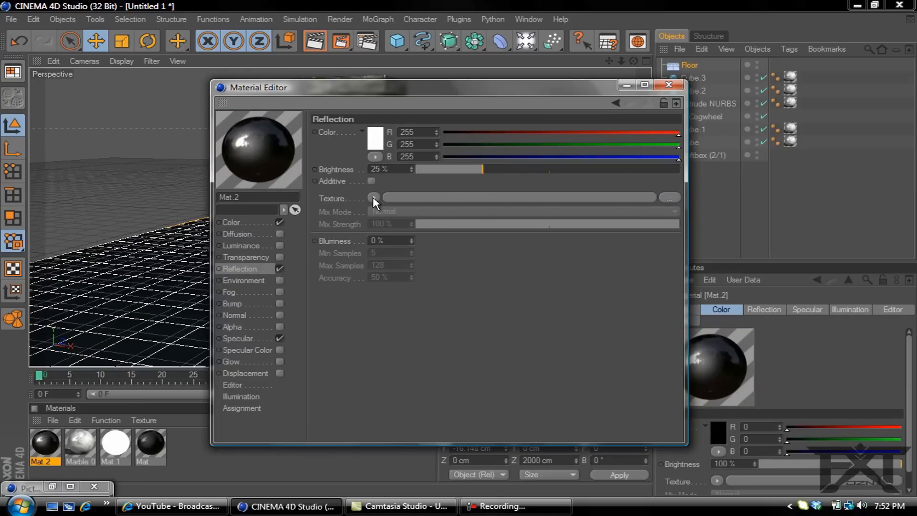
left_click(374, 197)
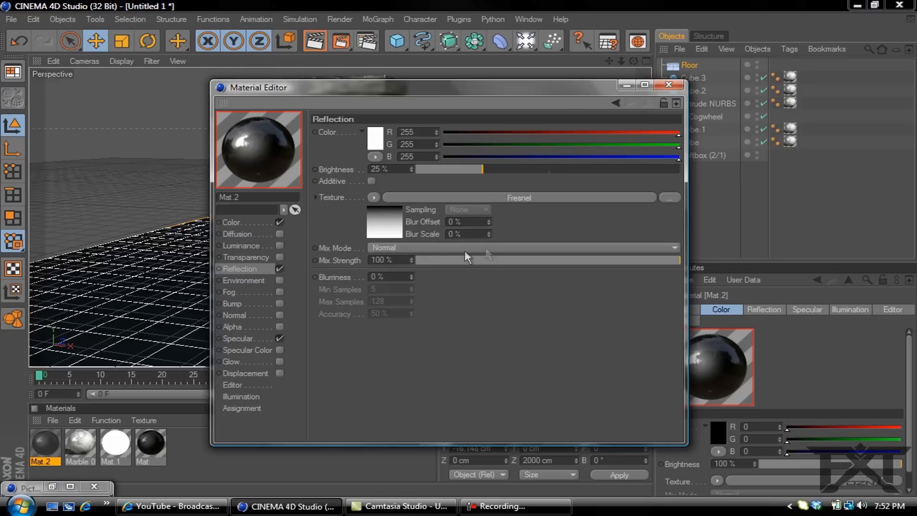
left_click_drag(678, 260, 479, 259)
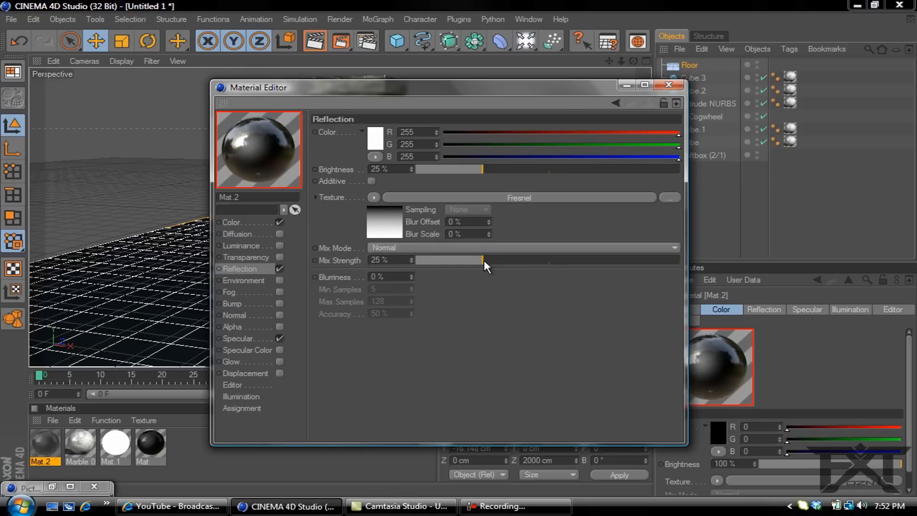
left_click(668, 85)
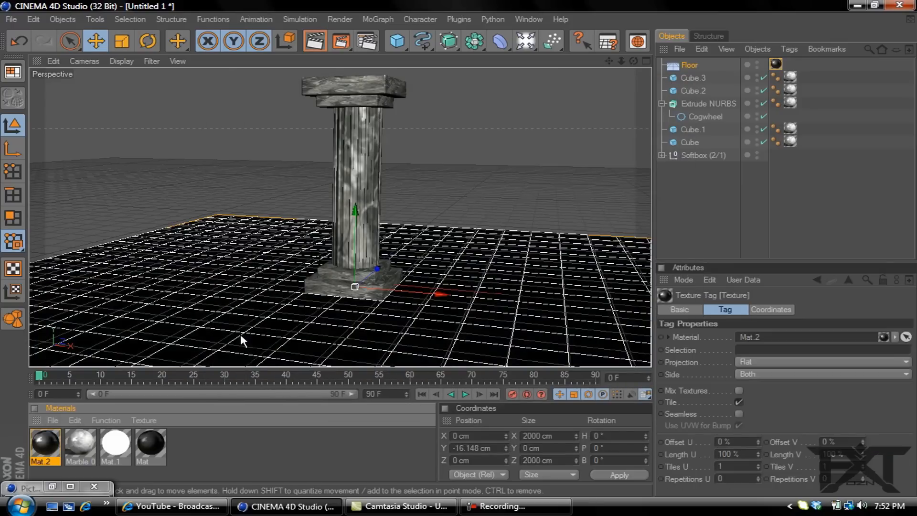
mouse_move(369, 79)
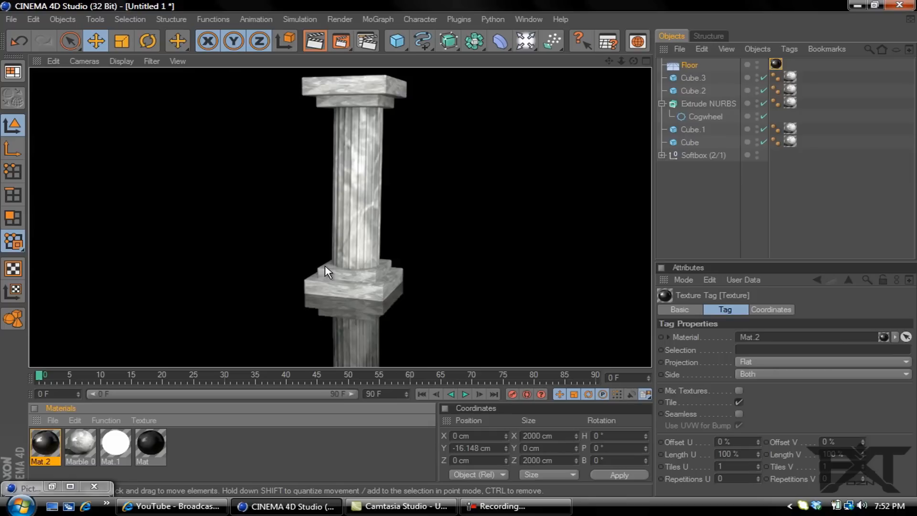
mouse_move(358, 203)
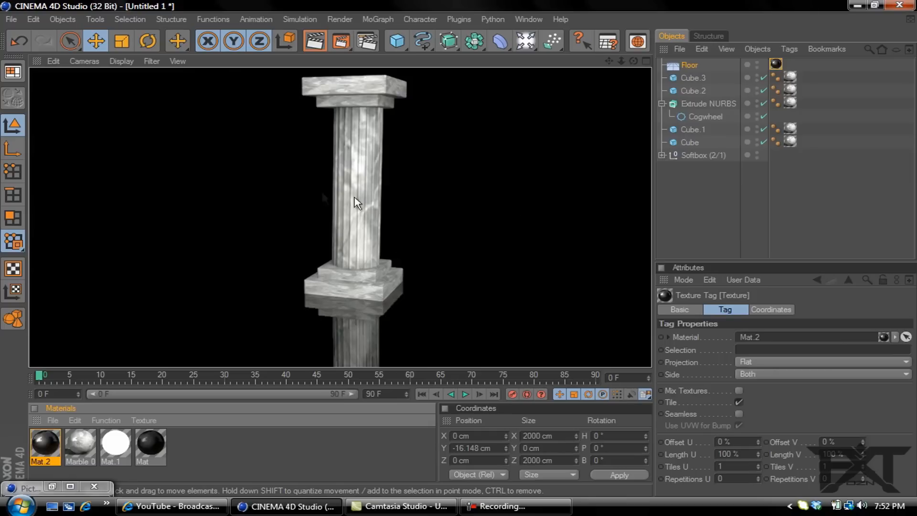
mouse_move(315, 269)
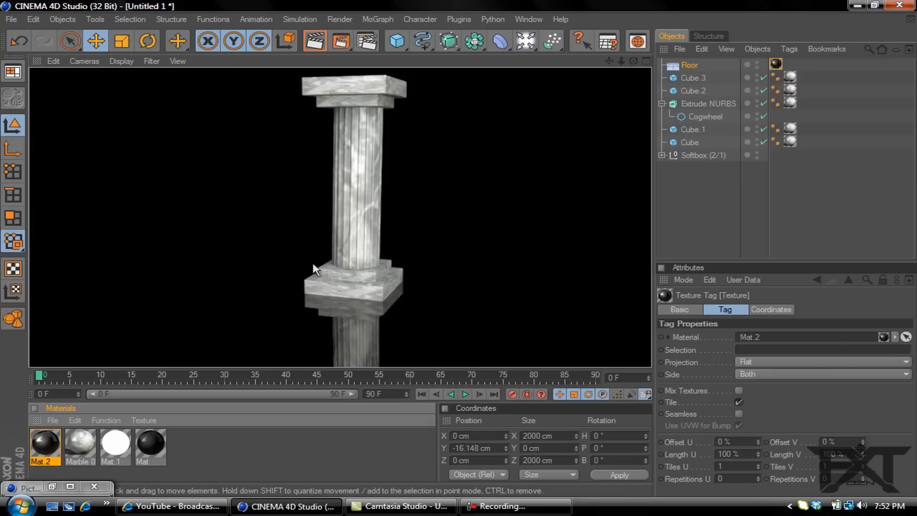
mouse_move(446, 270)
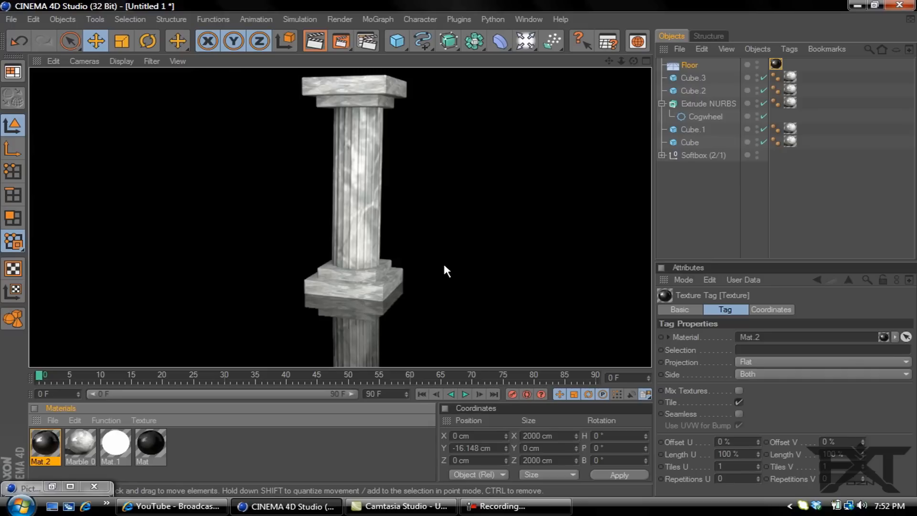
mouse_move(467, 270)
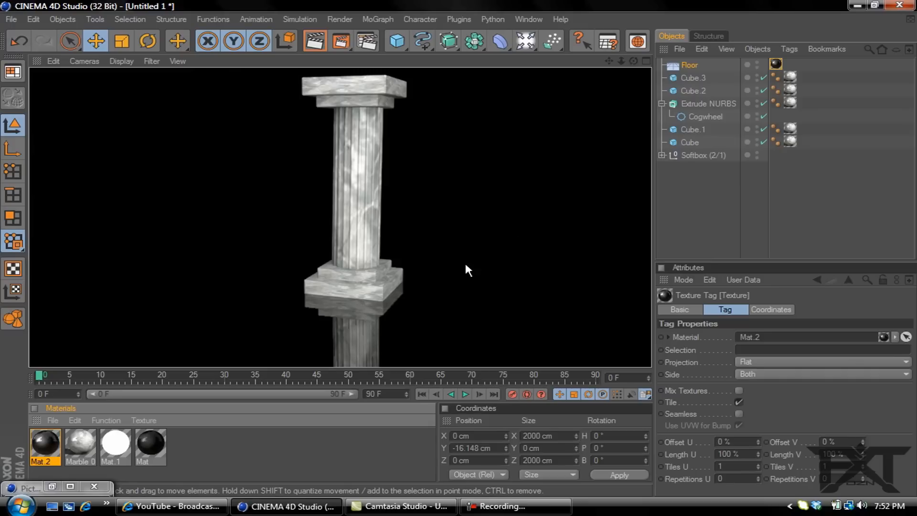